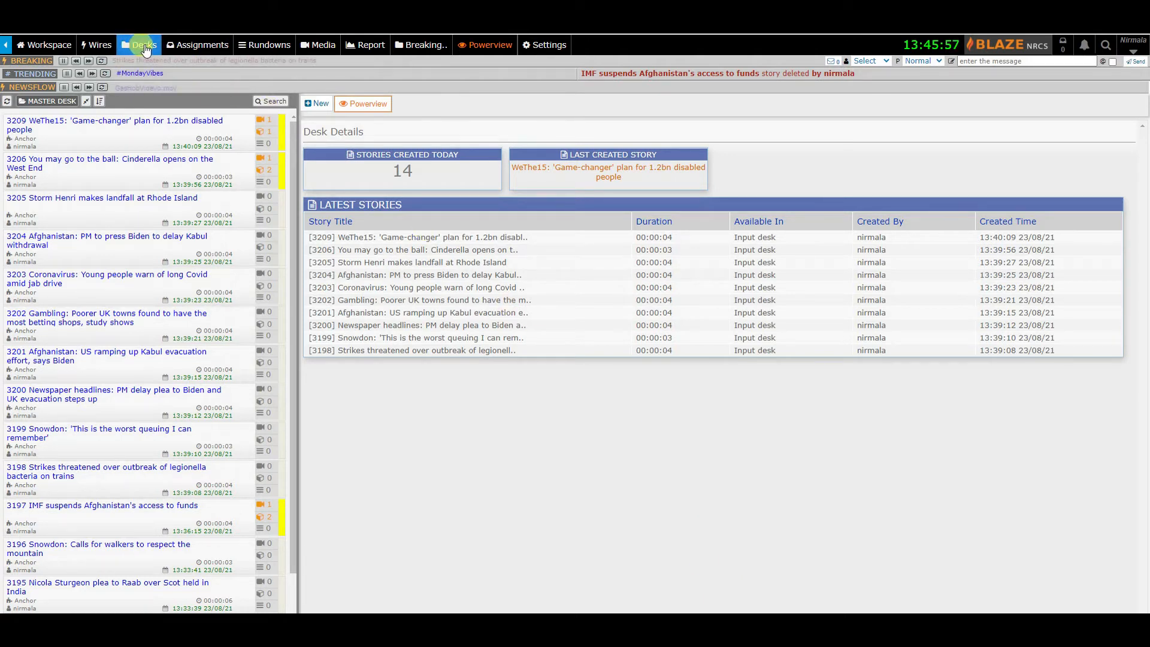
# Choose Input desk from the Desks menu so its stories are listed.
pyautogui.click(139, 44)
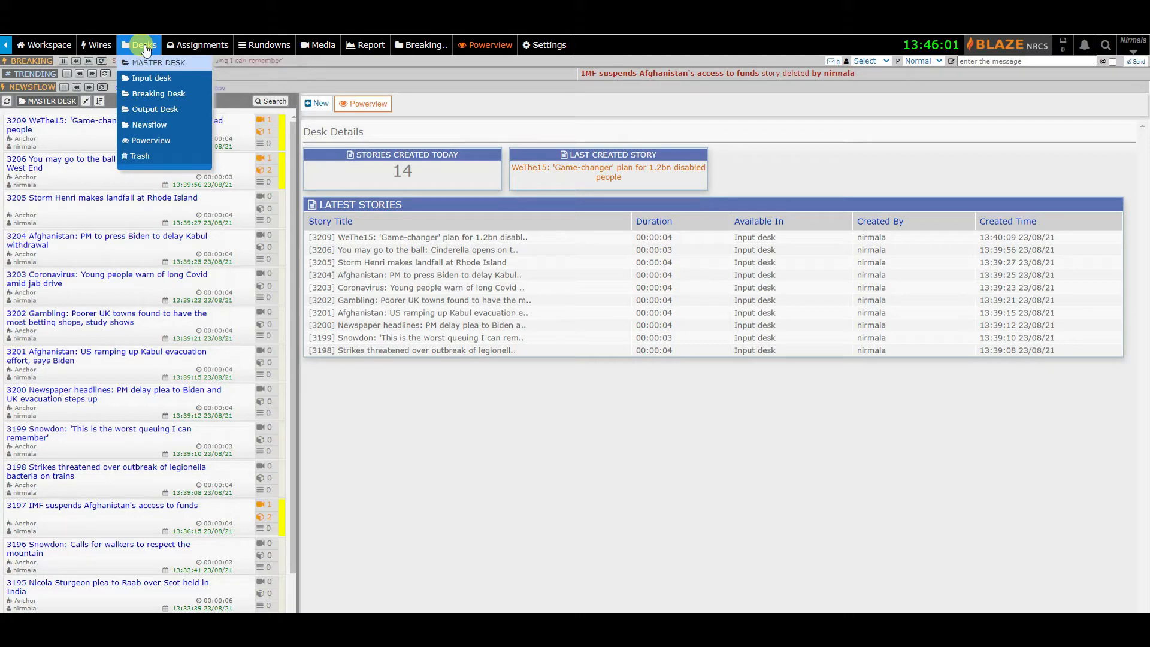
pyautogui.moveTo(151, 78)
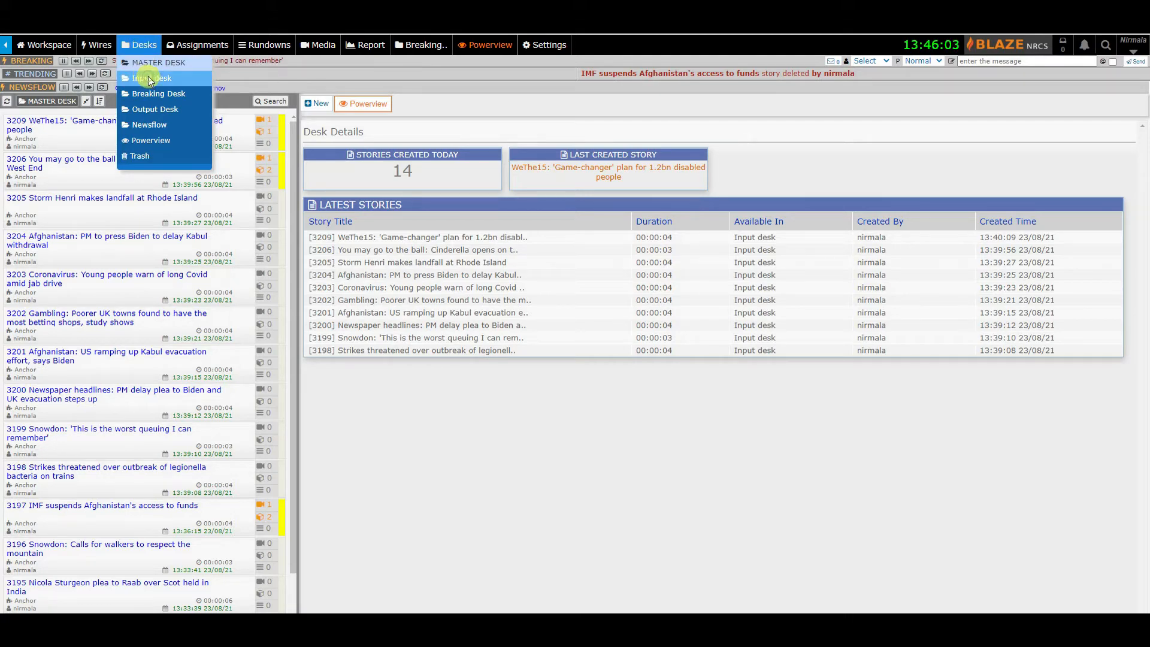
pyautogui.click(151, 79)
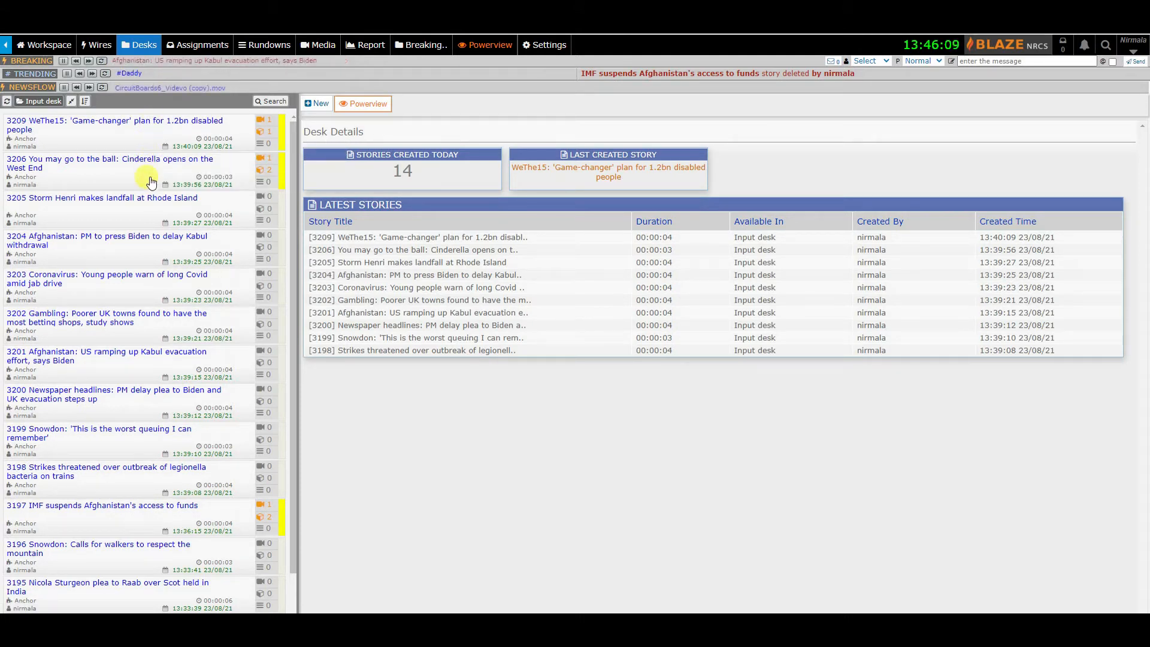
pyautogui.moveTo(151, 252)
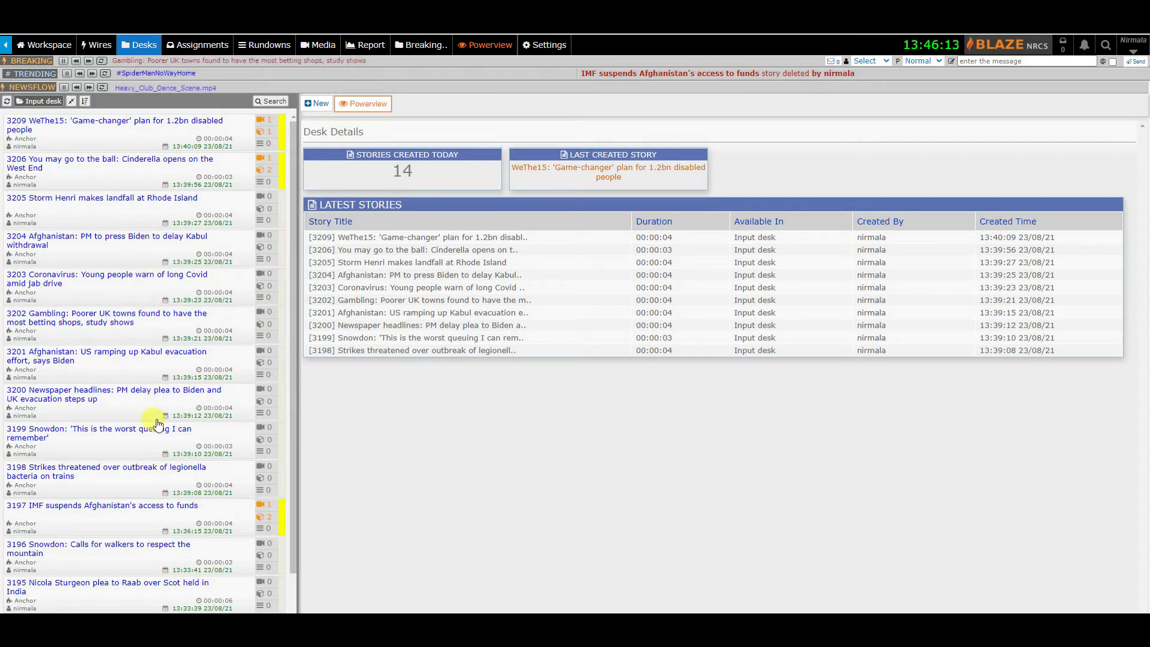
pyautogui.moveTo(155, 504)
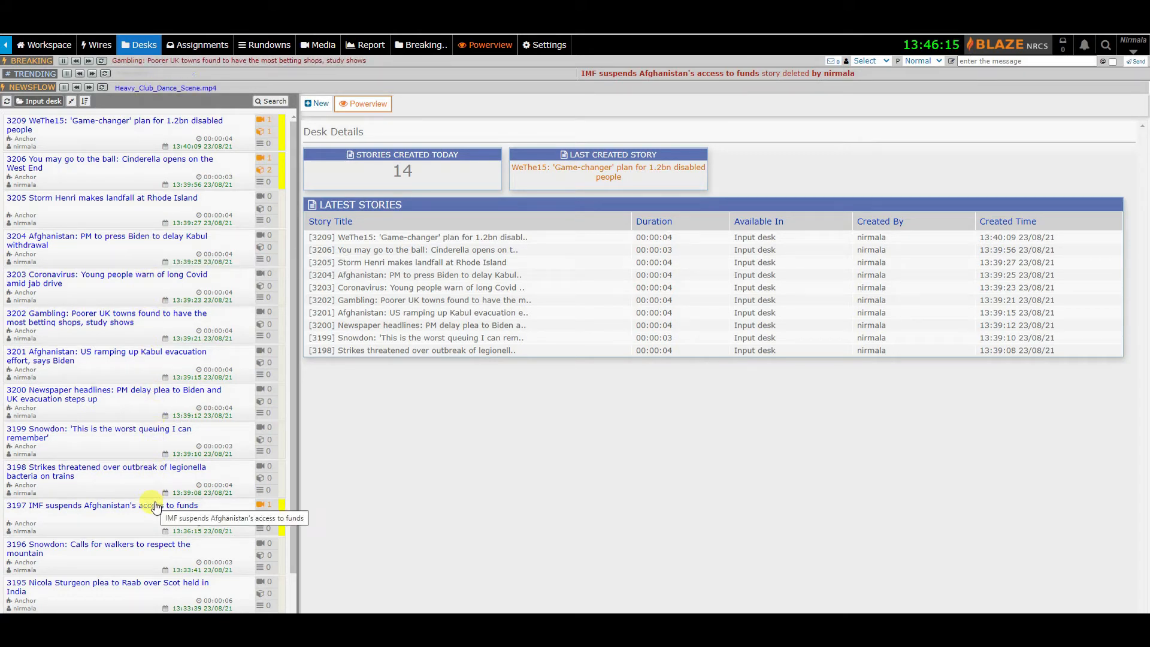
pyautogui.moveTo(460, 190)
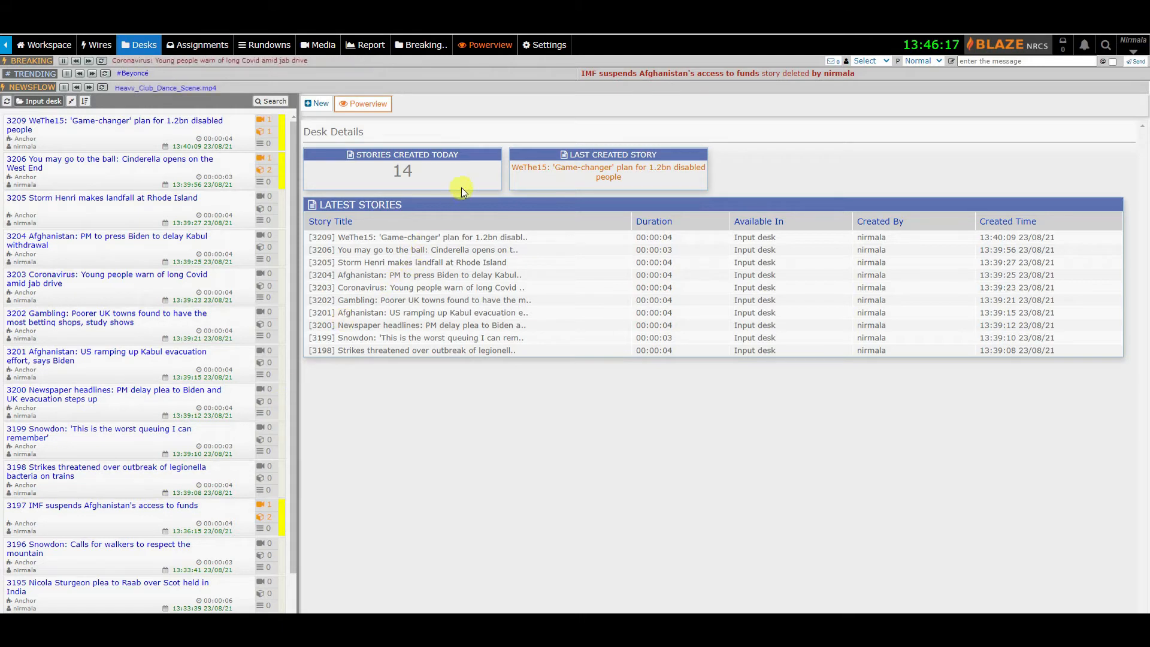
pyautogui.moveTo(538, 264)
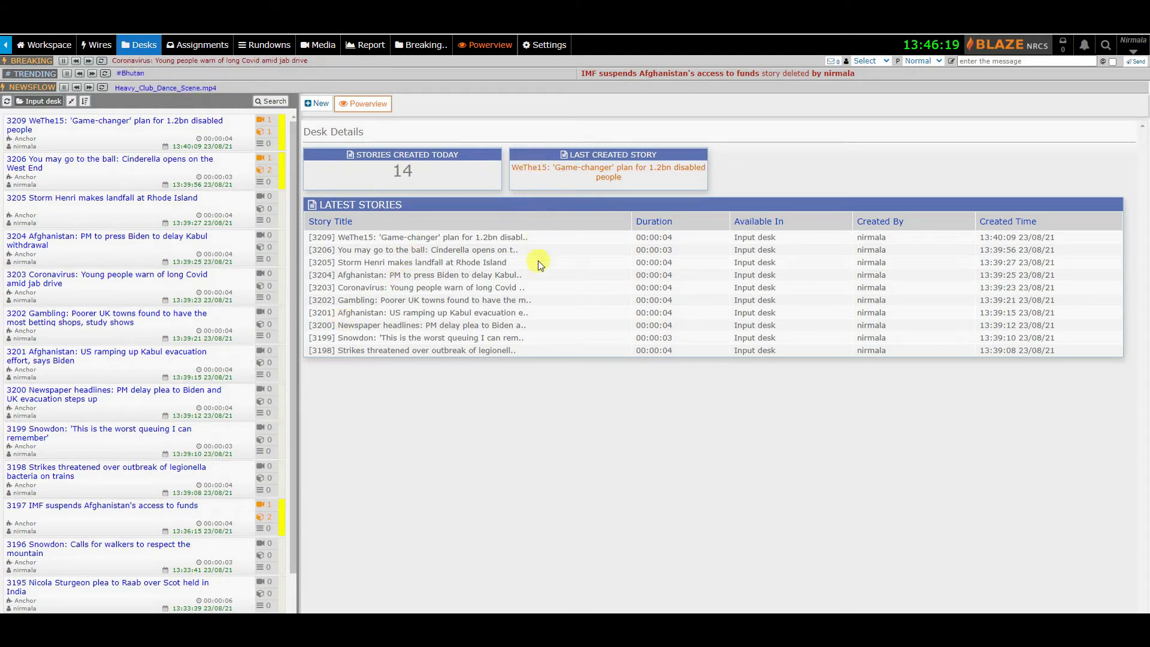
pyautogui.moveTo(537, 350)
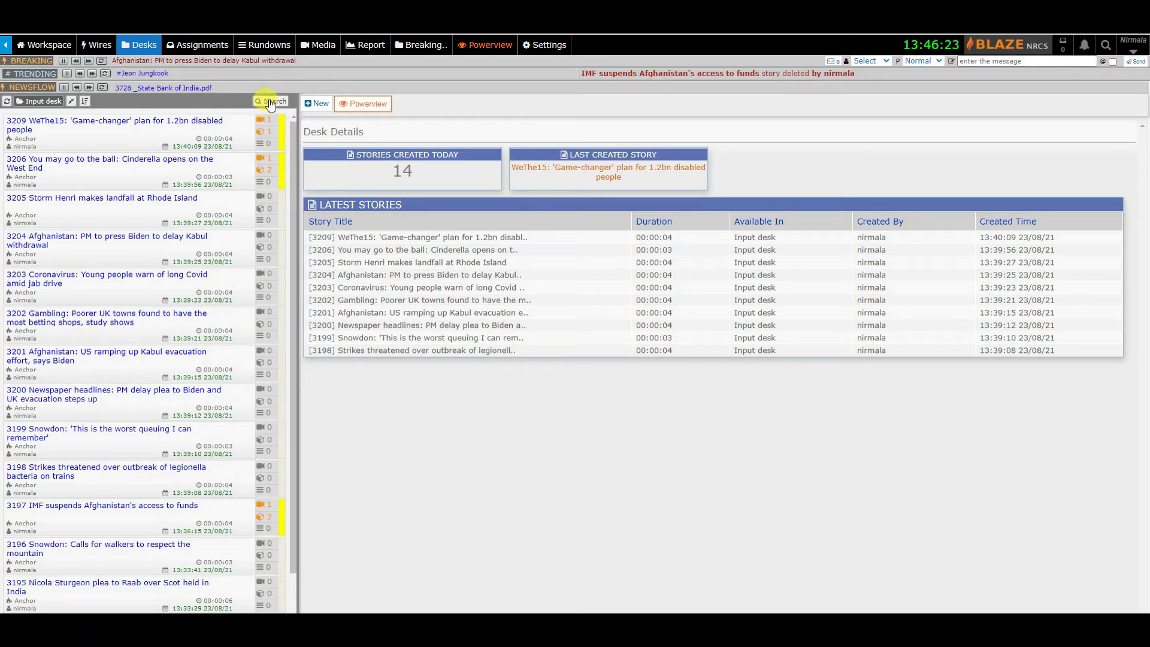
pyautogui.click(270, 100)
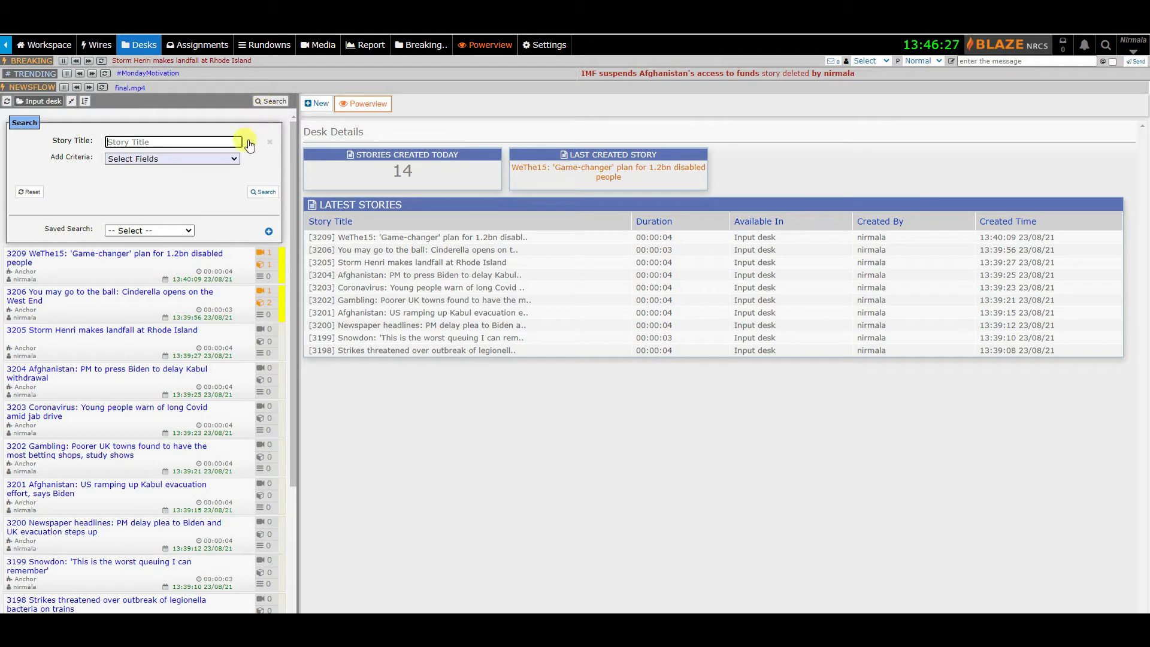
pyautogui.click(233, 158)
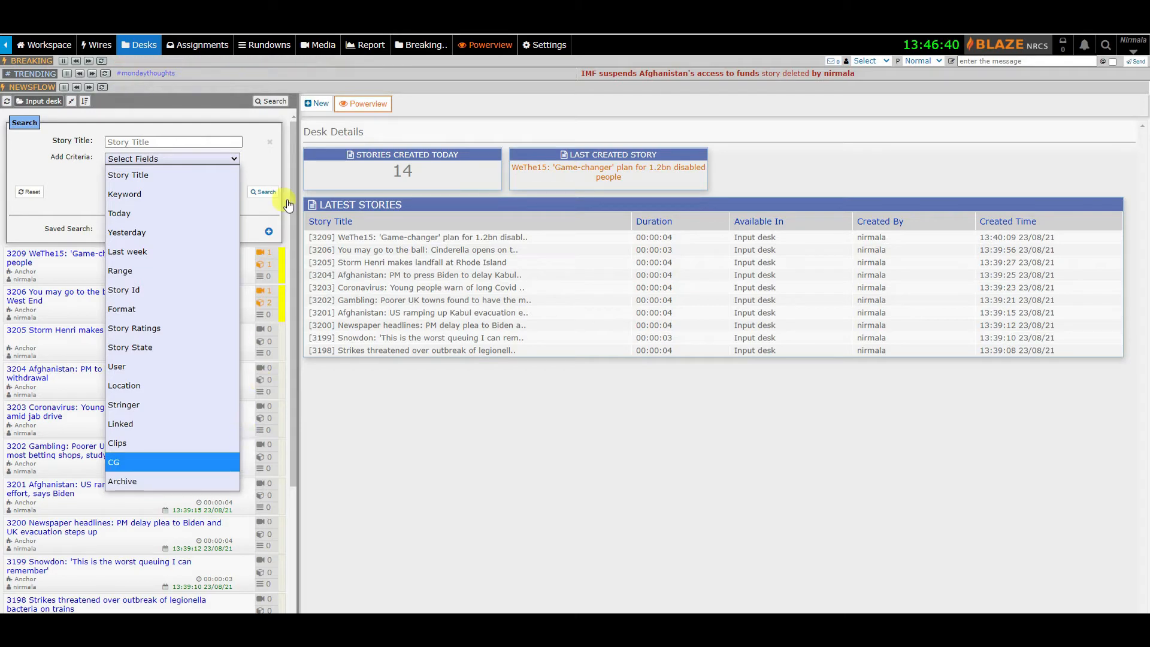
pyautogui.moveTo(272, 100)
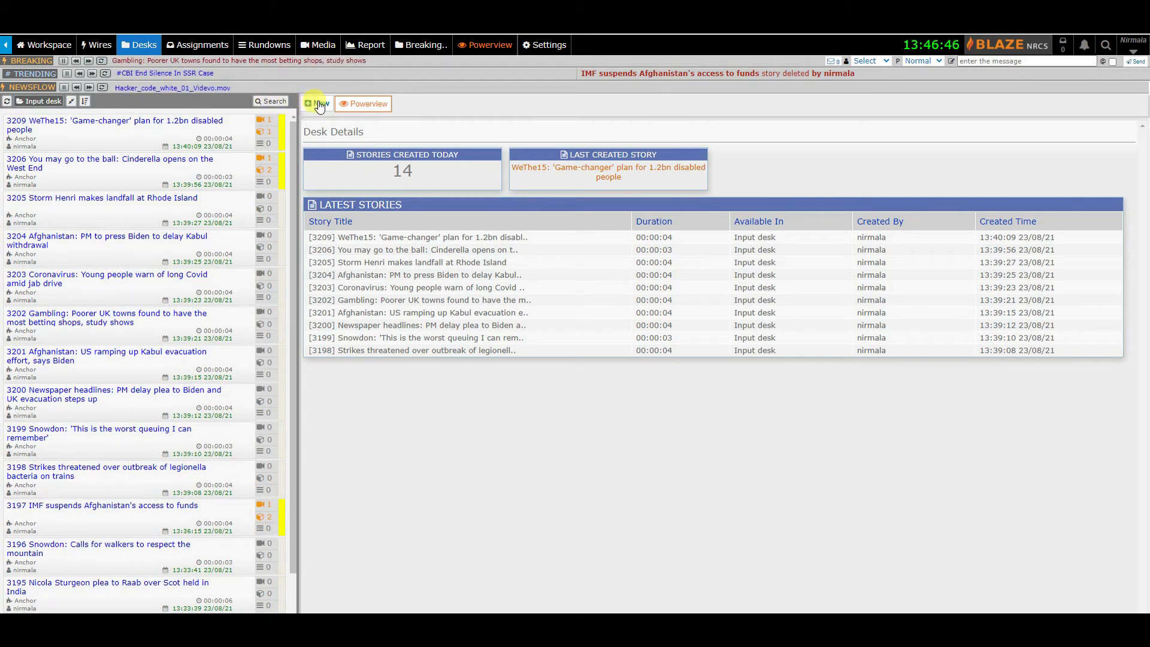
pyautogui.moveTo(317, 103)
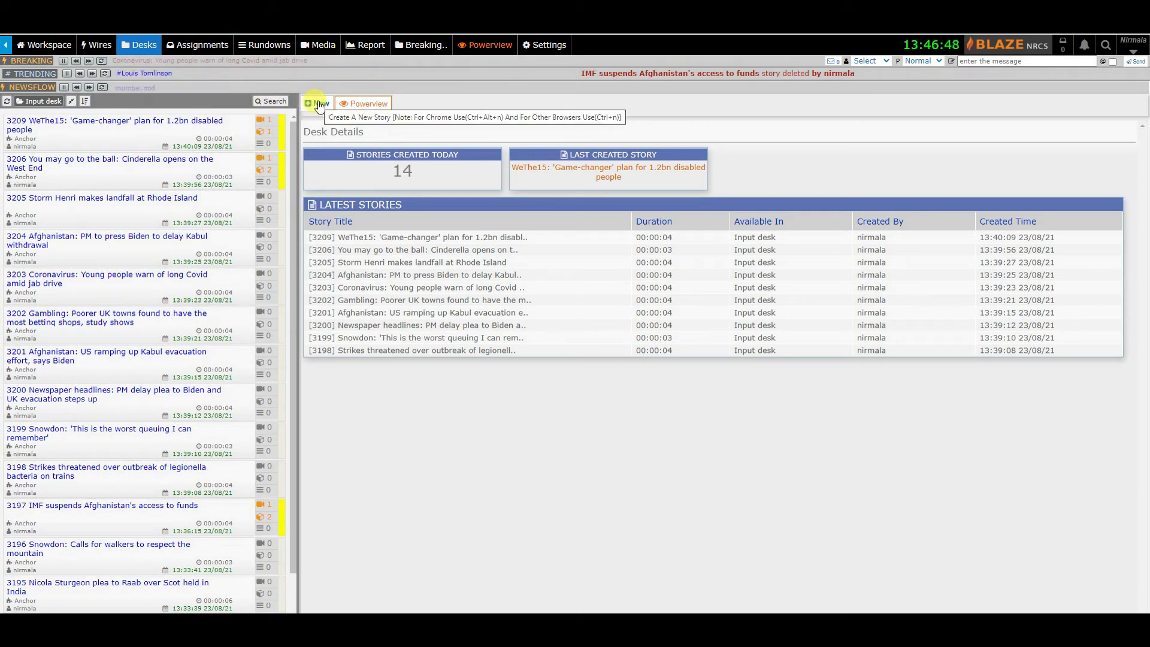
# Create and save a new story titled 'Today's story' with the Anchor visual bite format.
pyautogui.click(317, 103)
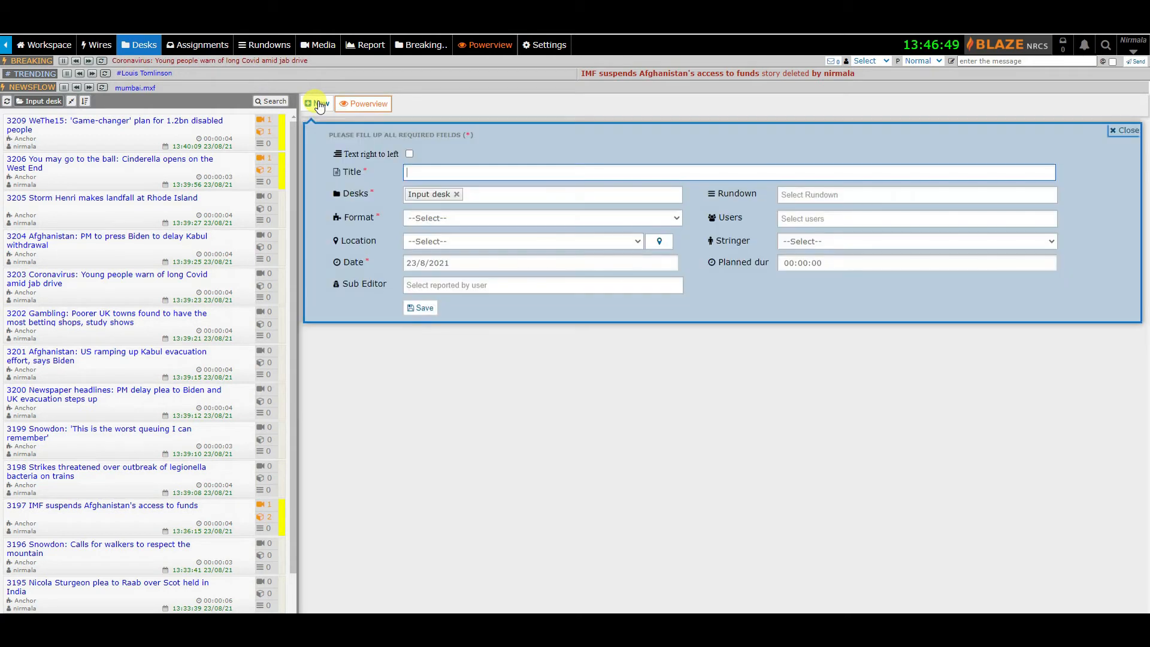
pyautogui.write("Today's story")
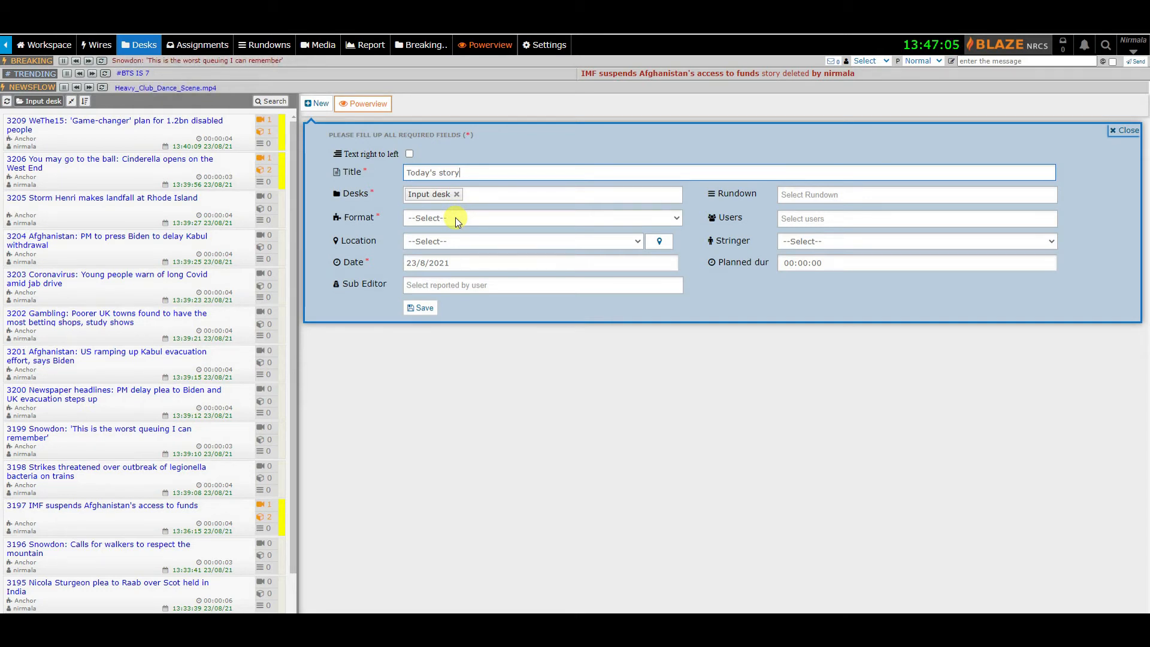
pyautogui.click(541, 216)
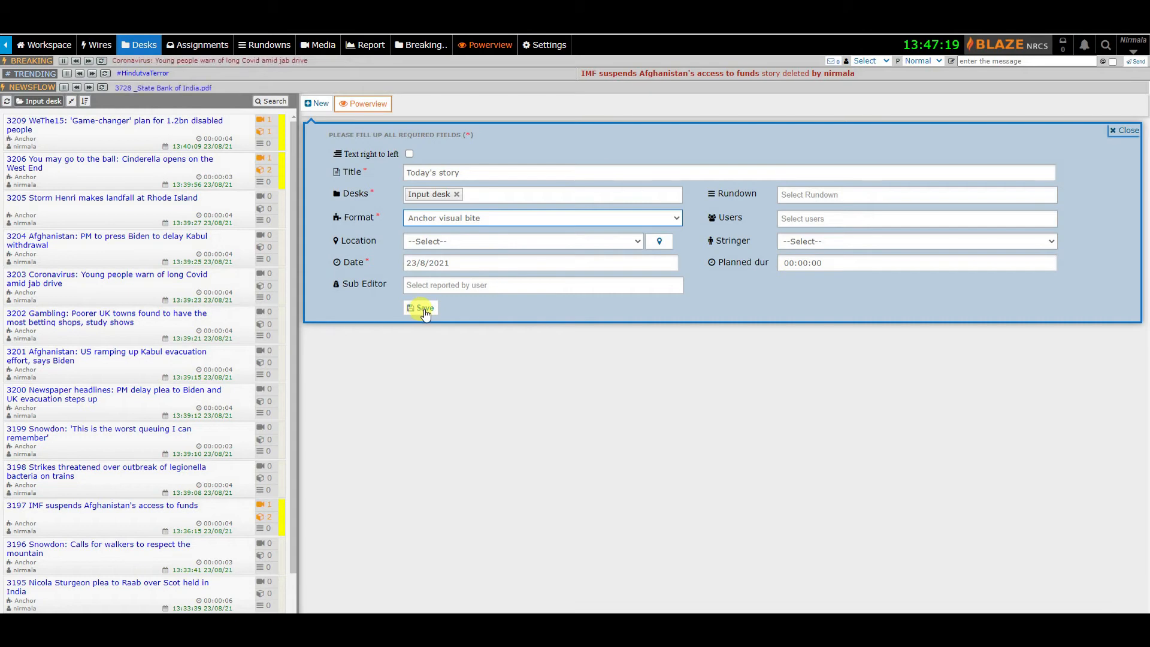
pyautogui.click(420, 308)
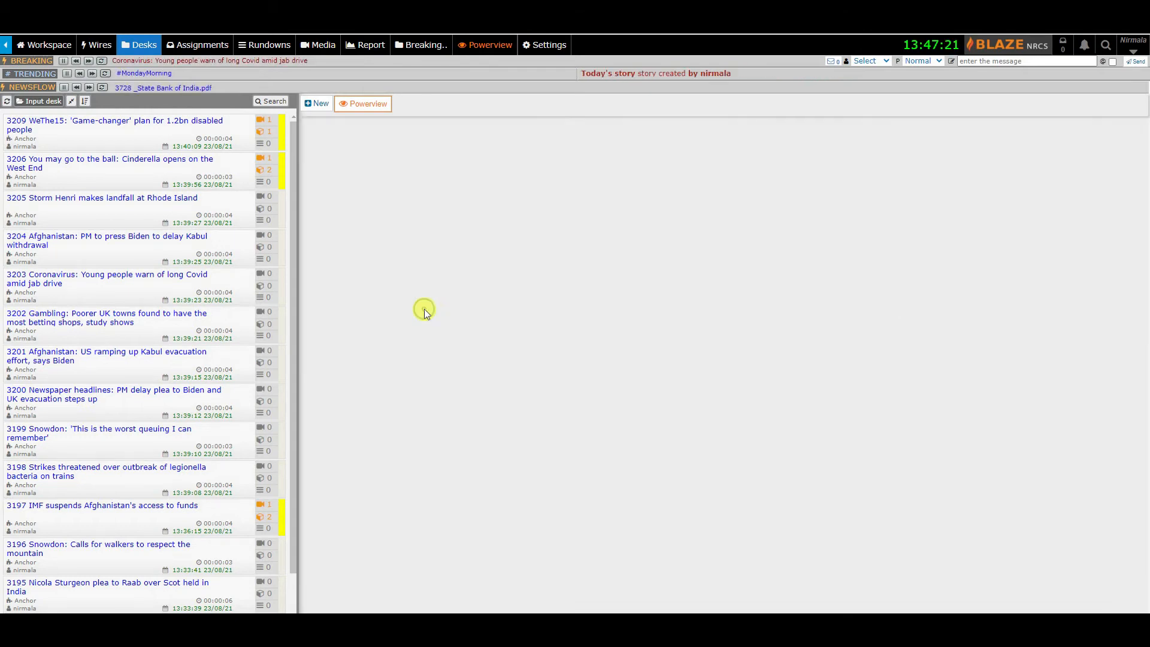
# Enter the anchor script 'Congratulations, you created a story in desk.' in Today's story and save it.
pyautogui.click(316, 103)
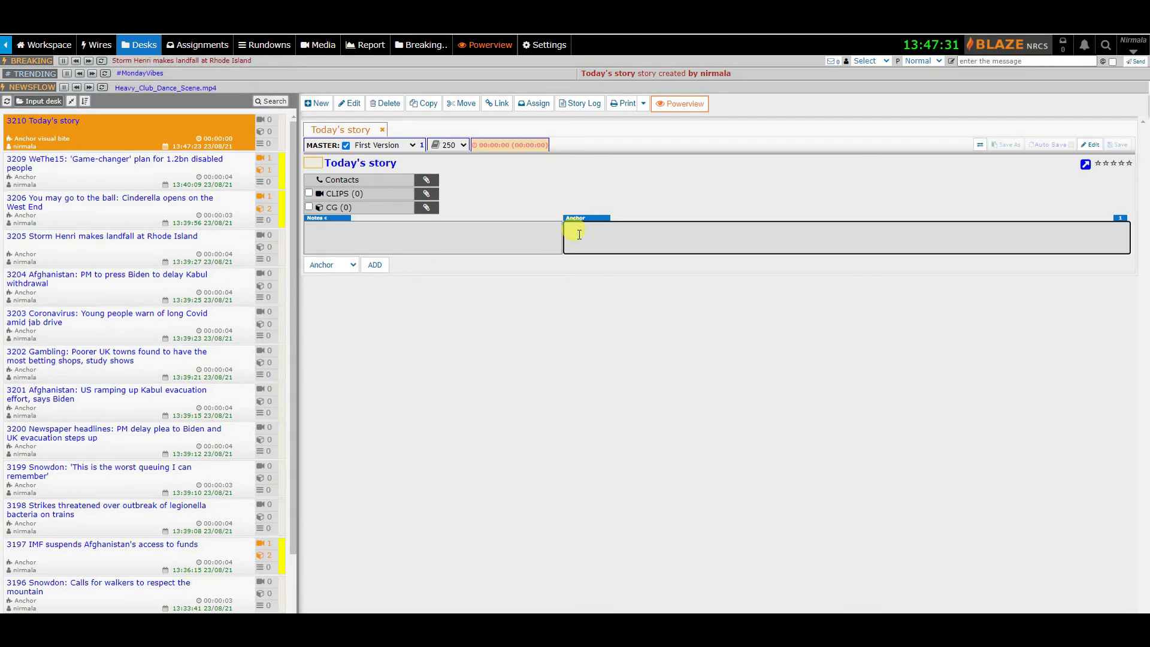
pyautogui.write('Co')
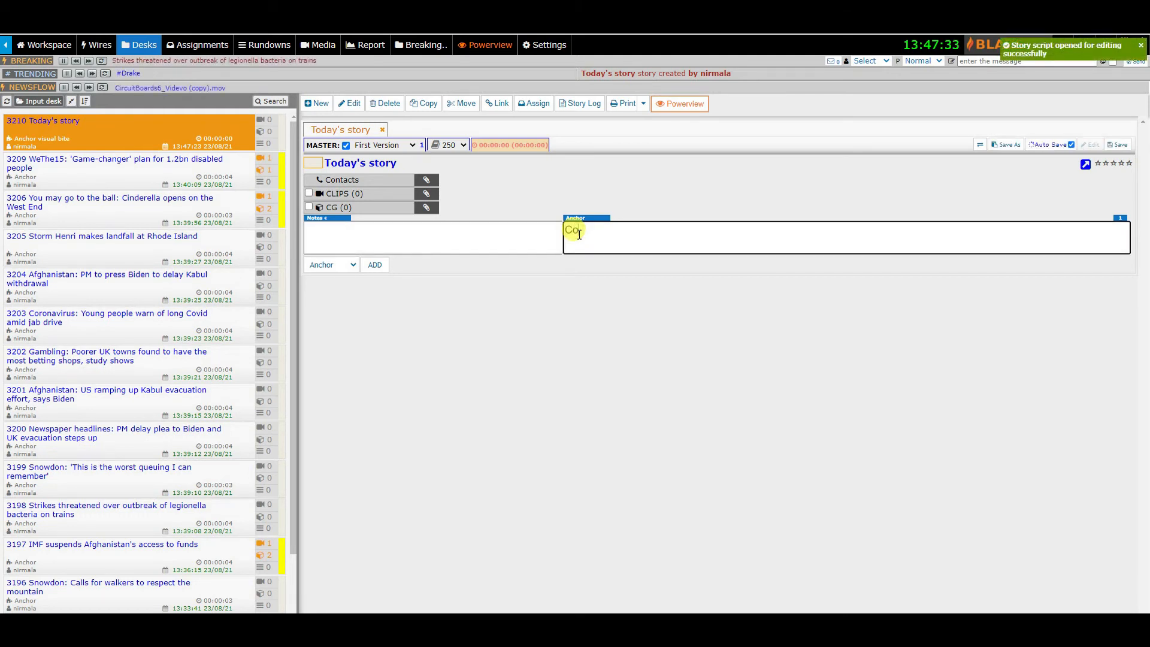
pyautogui.write('ngratulations, you')
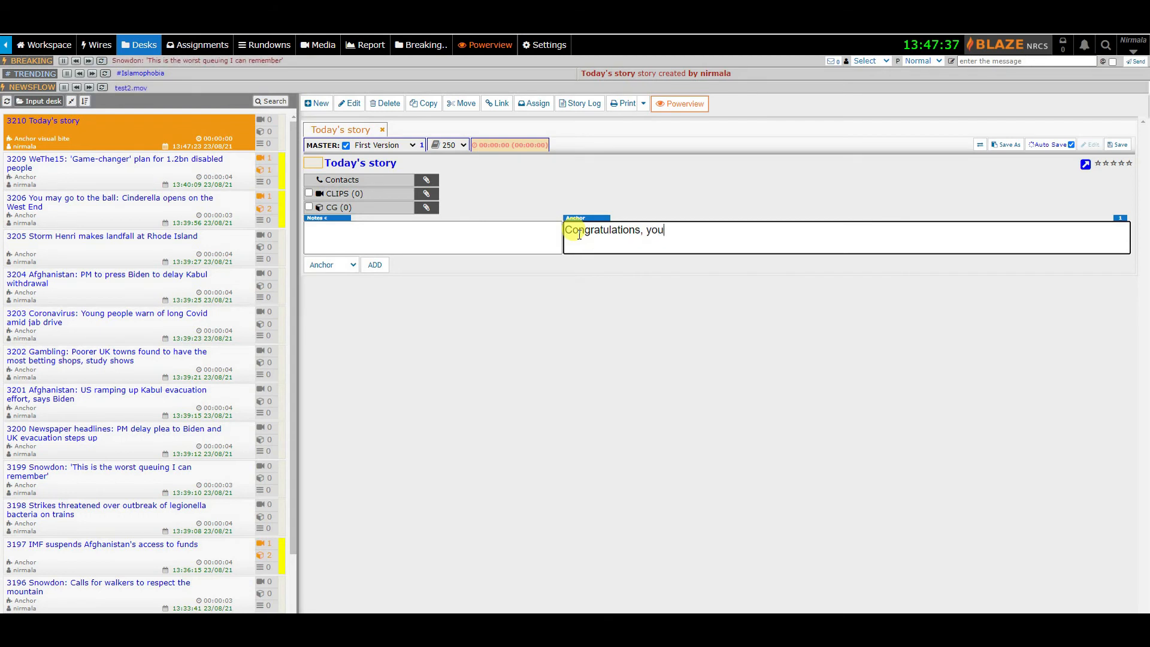
pyautogui.write('created a')
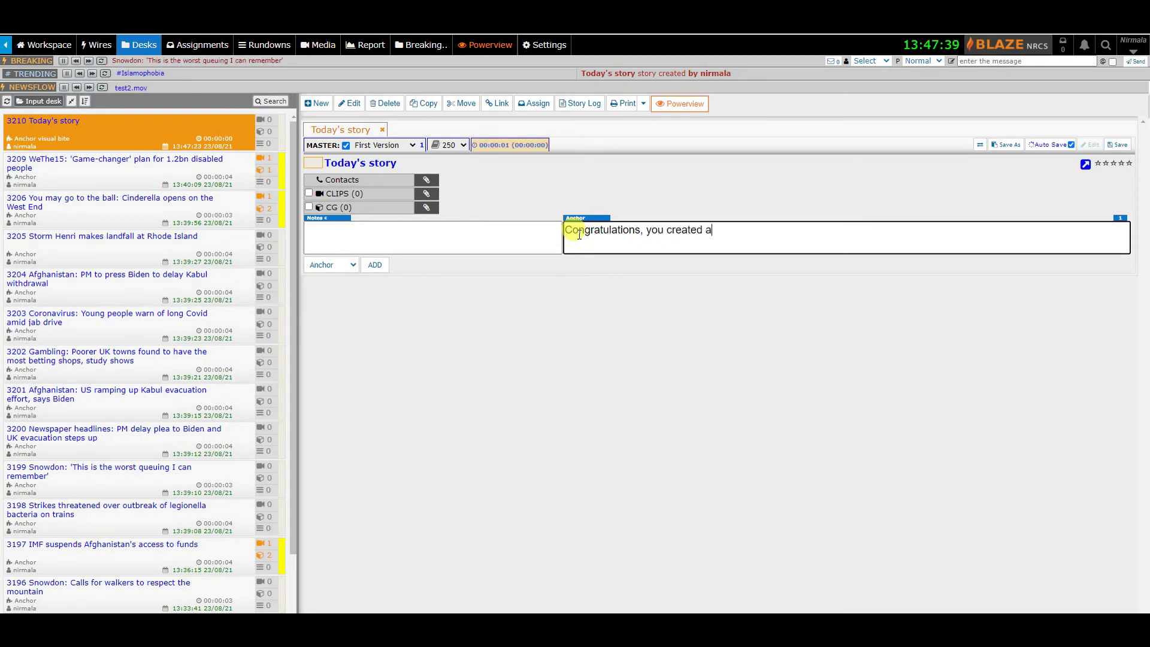
pyautogui.write('story')
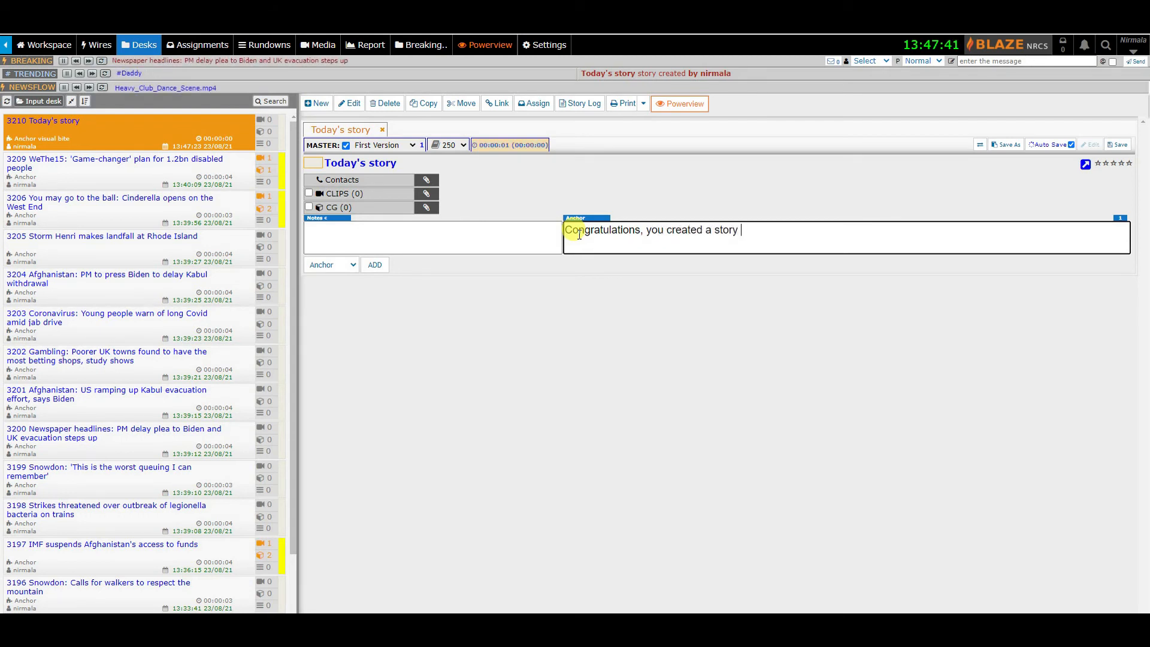
pyautogui.write('in desk.')
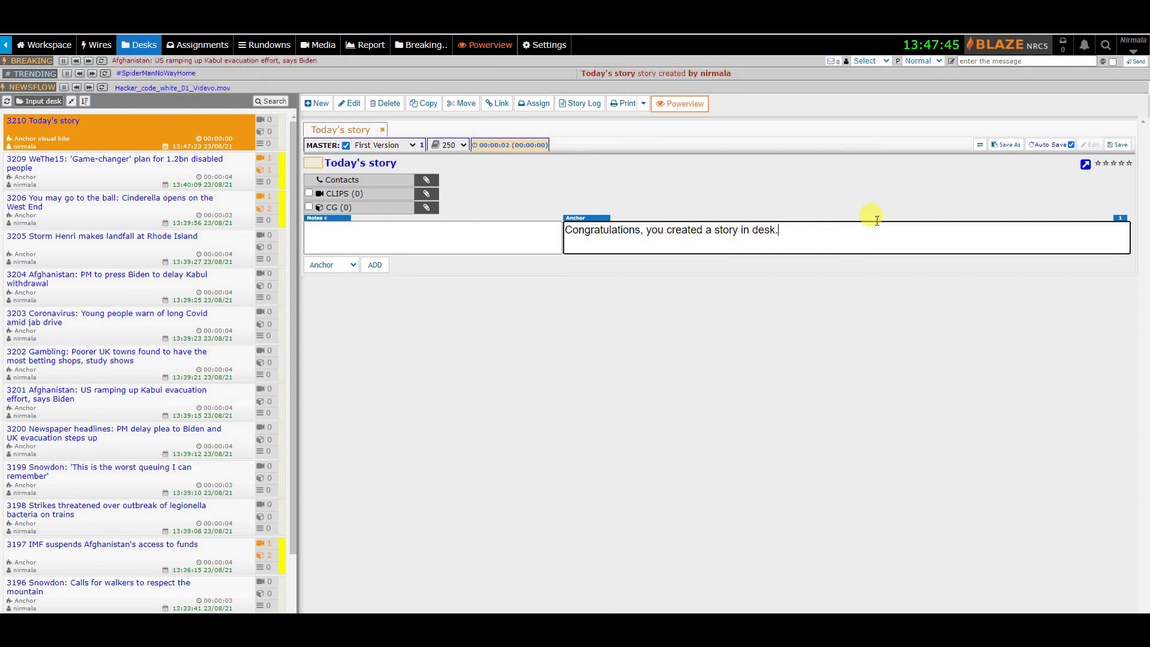
pyautogui.click(1118, 144)
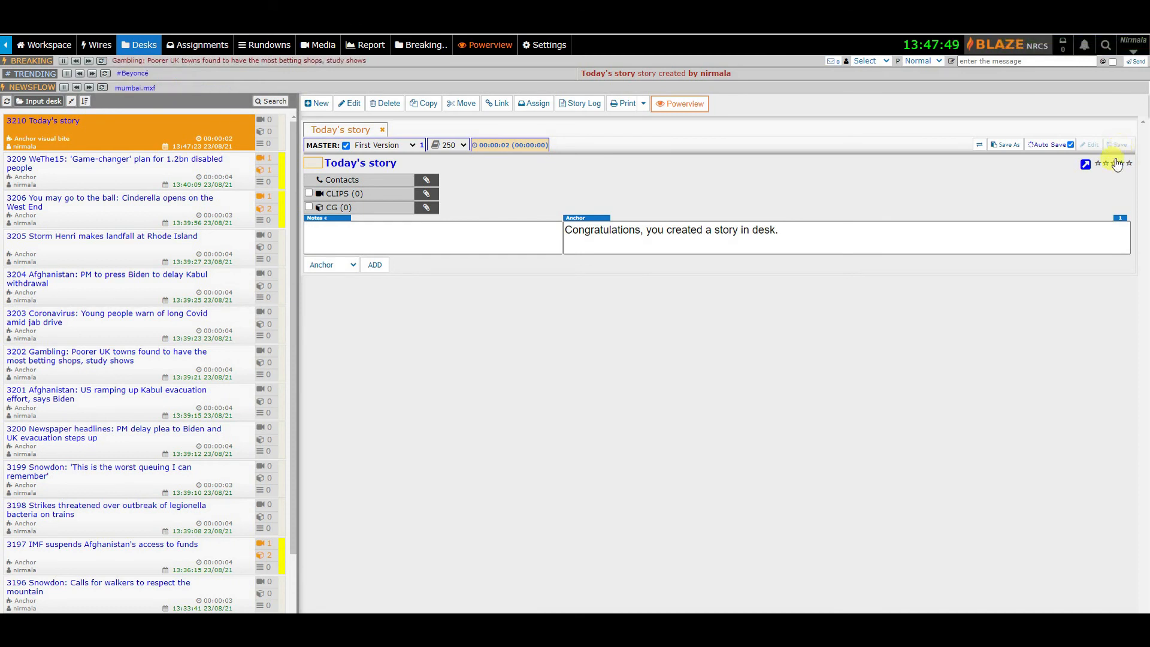
pyautogui.moveTo(1099, 191)
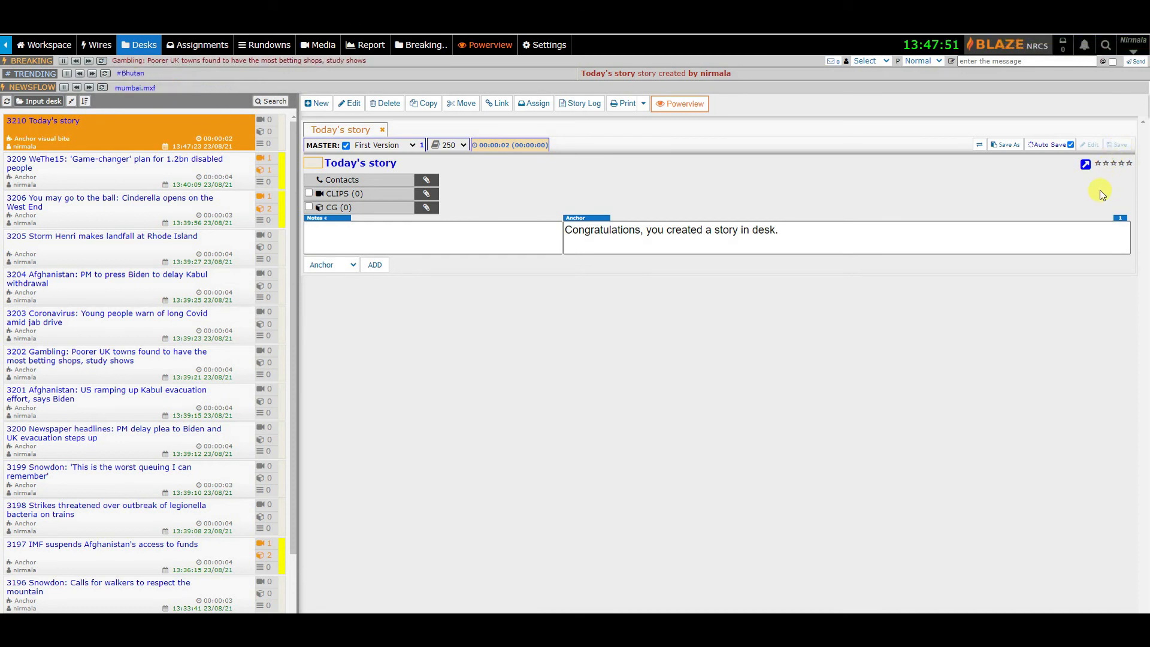